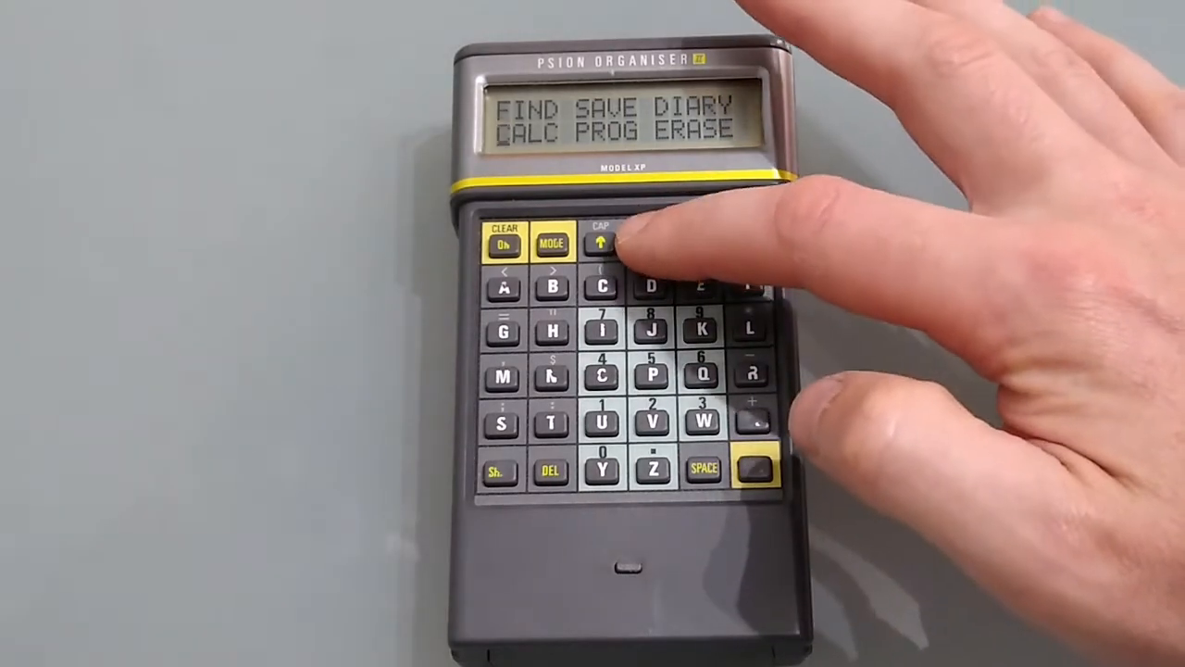
# - Press ON/CLEAR to bring up the top-level menu with FIND, SAVE, DIARY, CALC, PROG, ERASE
pyautogui.click(602, 244)
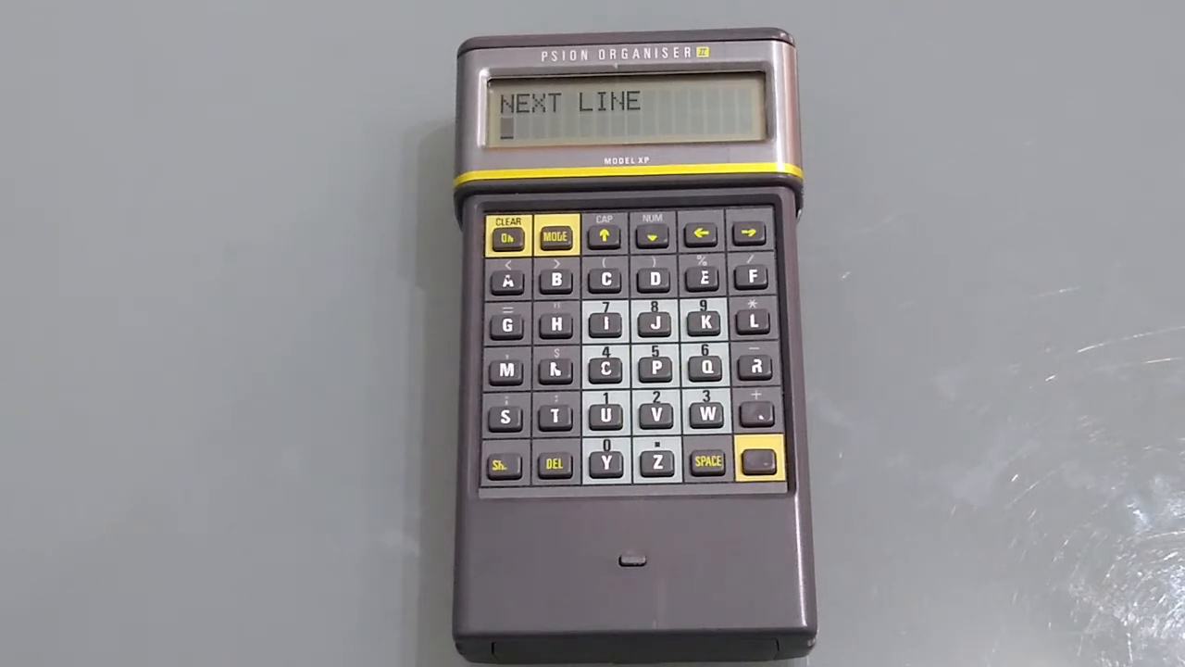
# - Press EXE to reach the NEXT LINE prompt with a blank input line
pyautogui.click(507, 238)
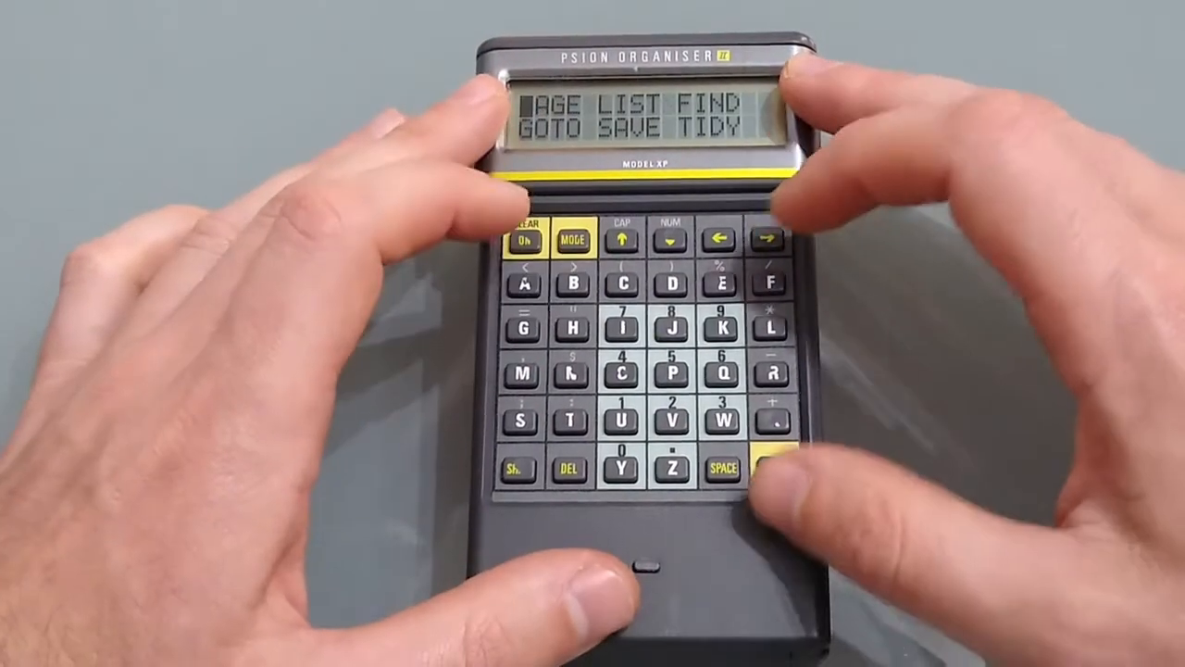
# - Press MODE in the Diary to show the PAGE, LIST, FIND, GOTO, SAVE, TIDY options
pyautogui.click(764, 472)
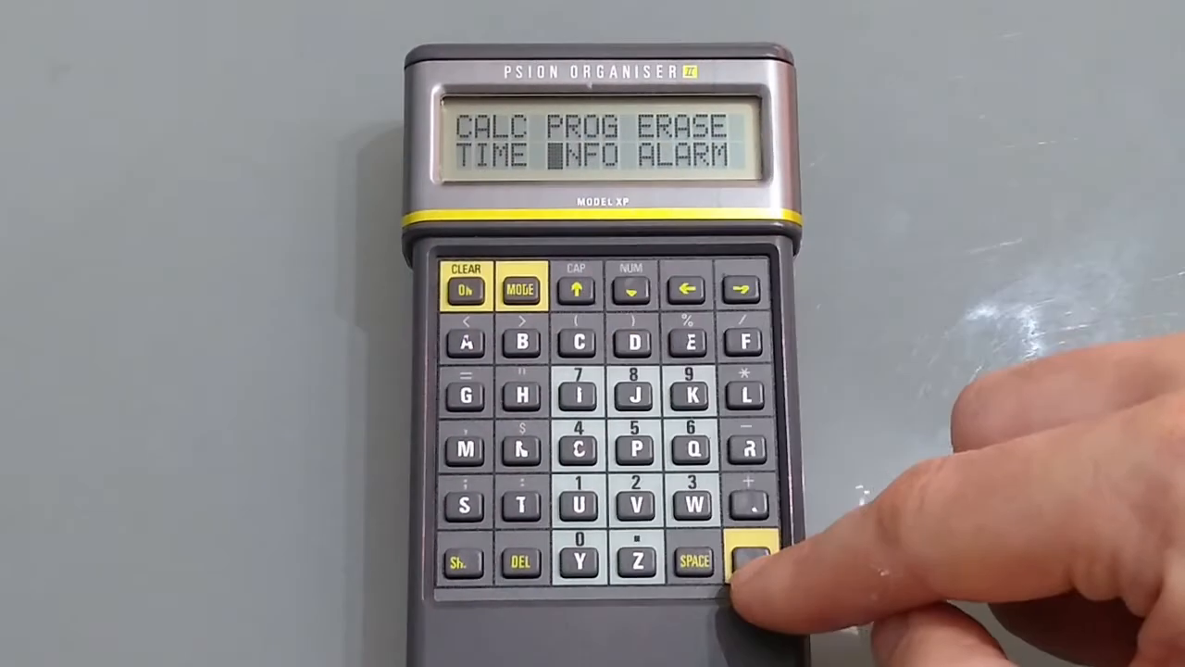
# - Select INFO on the main menu to view the organiser's information screen
pyautogui.click(749, 560)
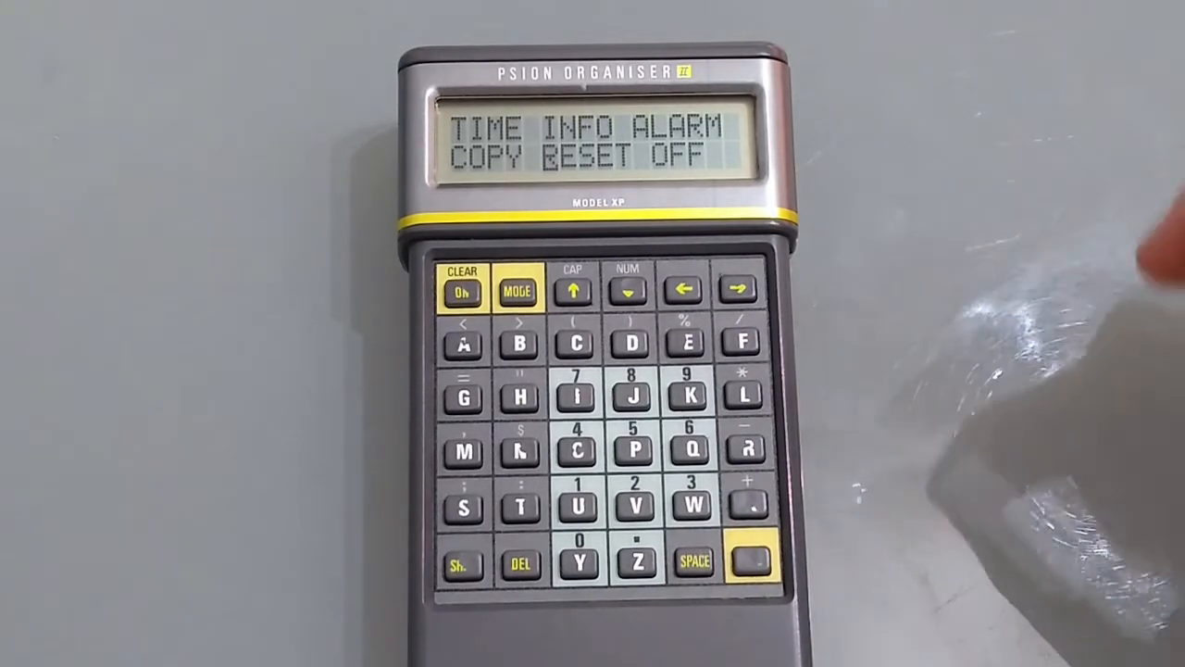
# - Move the highlight past COPY and RESET onto OFF and confirm to power down
pyautogui.click(684, 290)
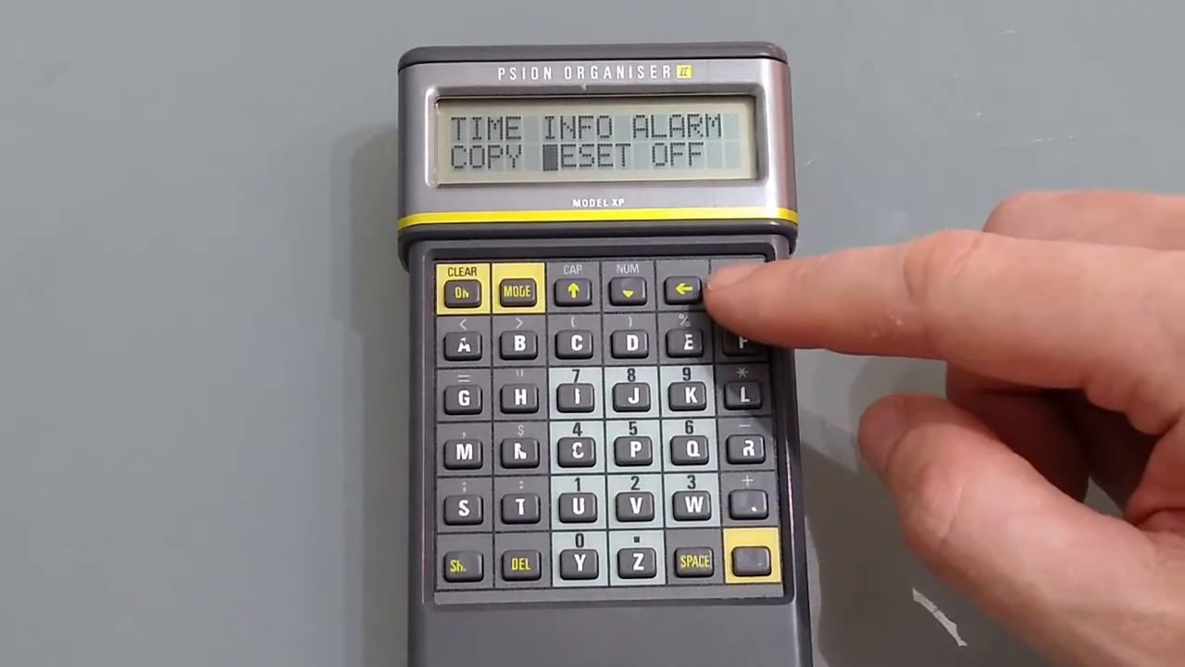
pyautogui.click(736, 290)
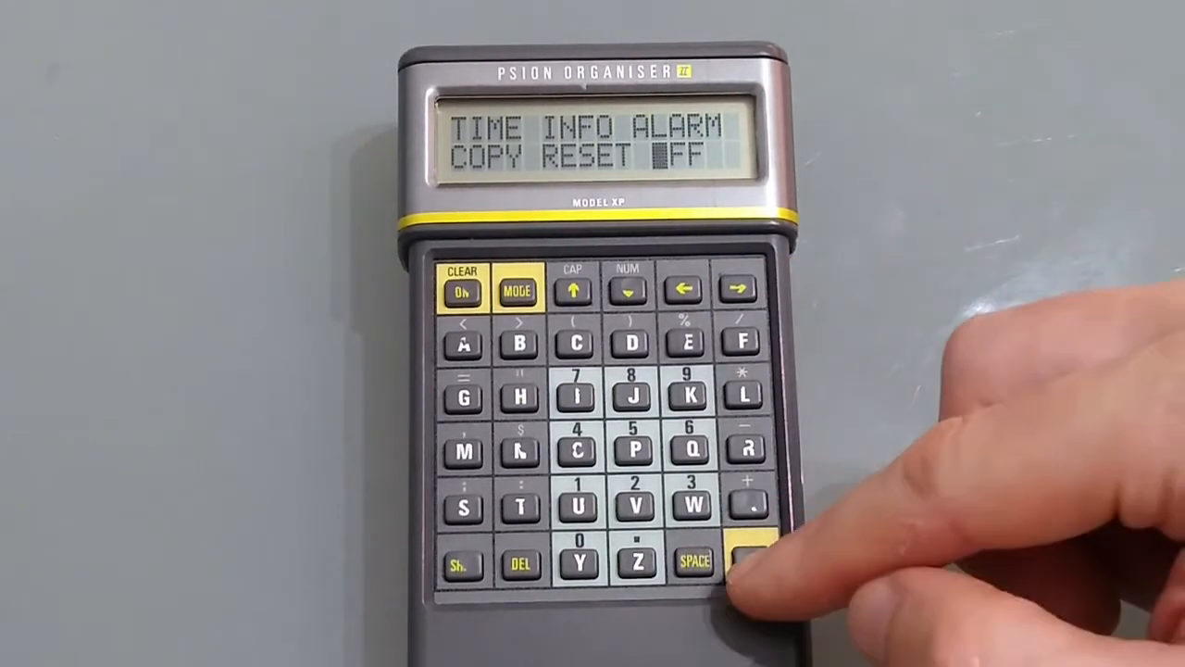